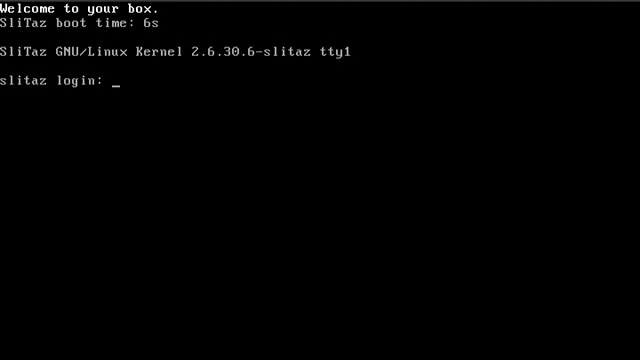
- Log in as root at the slitaz login prompt
{"action": "type", "text": "root"}
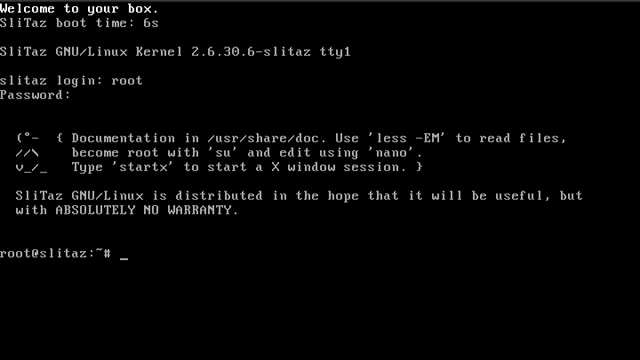
- List the partition table of /dev/hda with fdisk -l, showing hda1 through hda4
{"action": "type", "text": "f"}
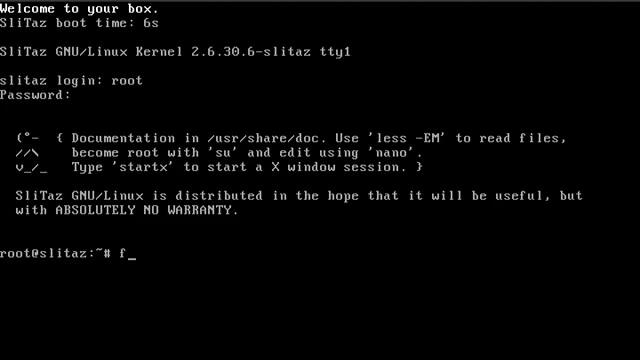
{"action": "type", "text": "disk -l"}
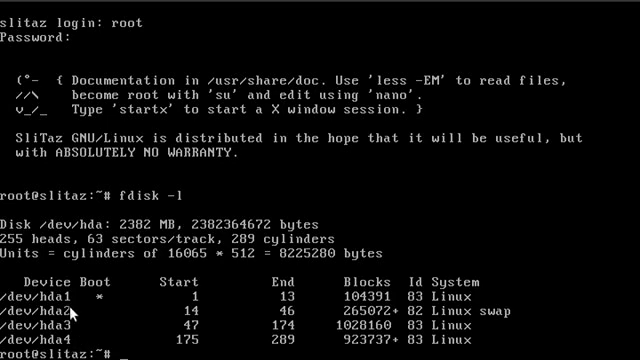
{"action": "mouse_move", "coordinate": [194, 222]}
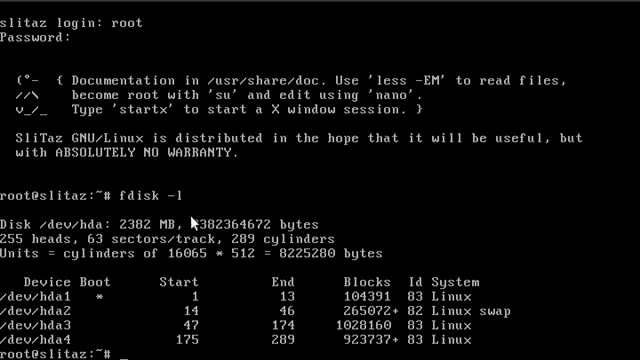
{"action": "mouse_move", "coordinate": [432, 176]}
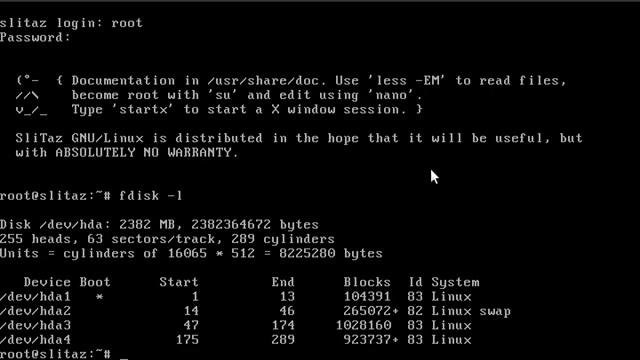
{"action": "type", "text": "taz"}
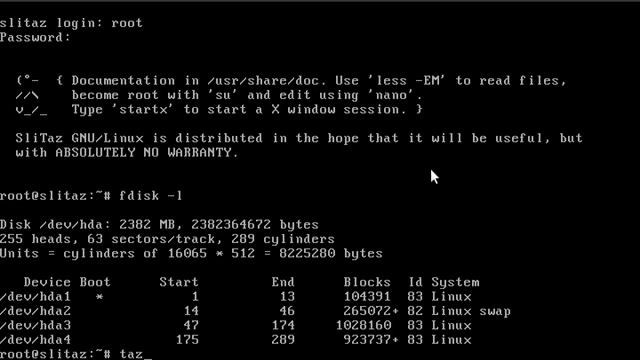
- Format /dev/hda1 as ext3 with tazusb format, labelling the partition MetalUSB
{"action": "type", "text": "usb"}
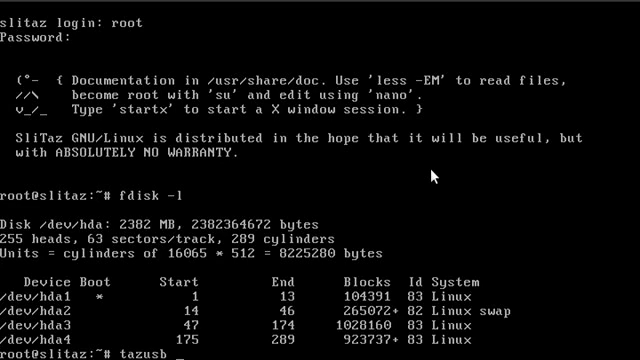
{"action": "type", "text": "format"}
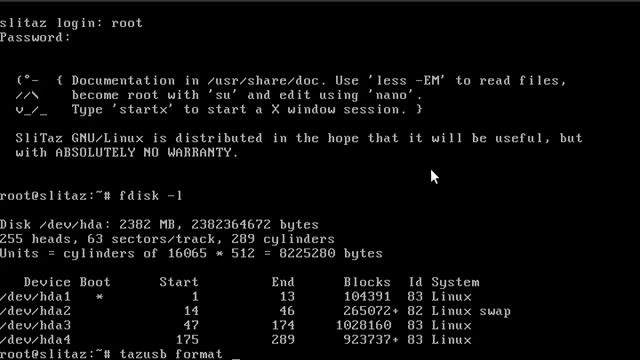
{"action": "type", "text": "/dev"}
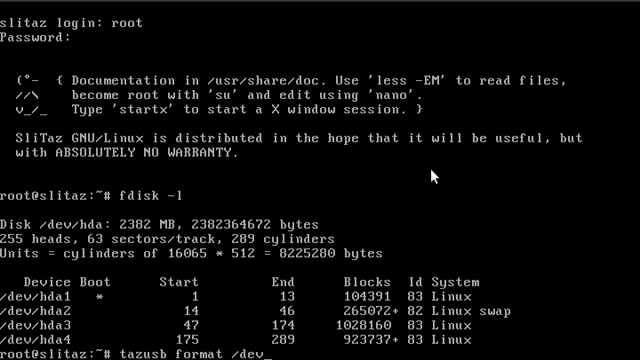
{"action": "type", "text": "hda1"}
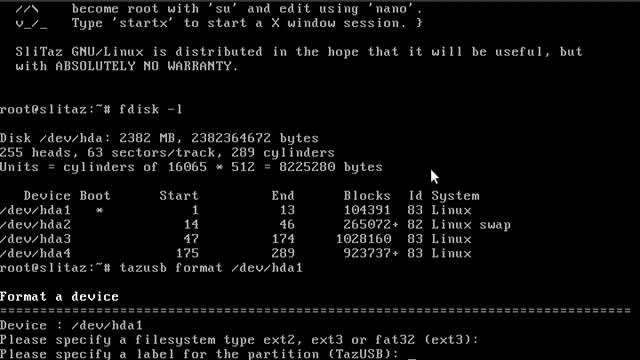
{"action": "type", "text": "Metal"}
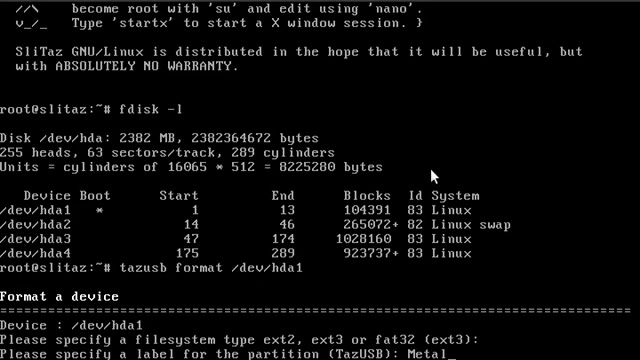
{"action": "type", "text": "USB"}
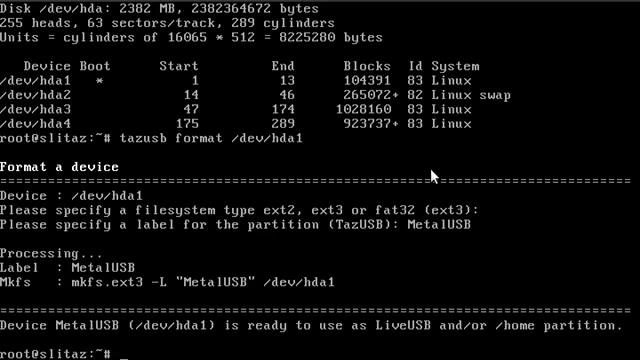
{"action": "type", "text": "t"}
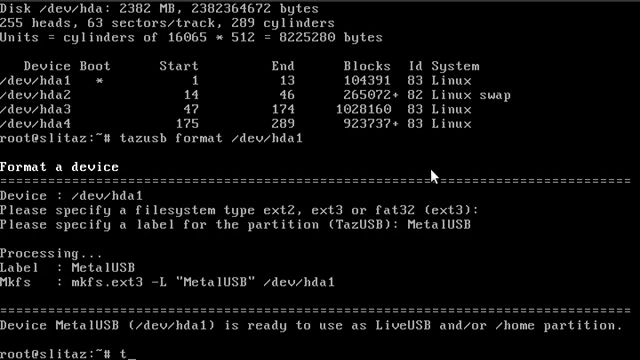
- Generate a LiveUSB on /dev/hda1 with tazusb gen-liveusb and answer reboot
{"action": "type", "text": "azusb g"}
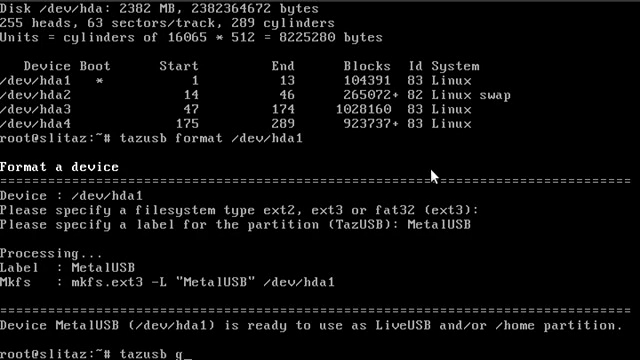
{"action": "type", "text": "en-li"}
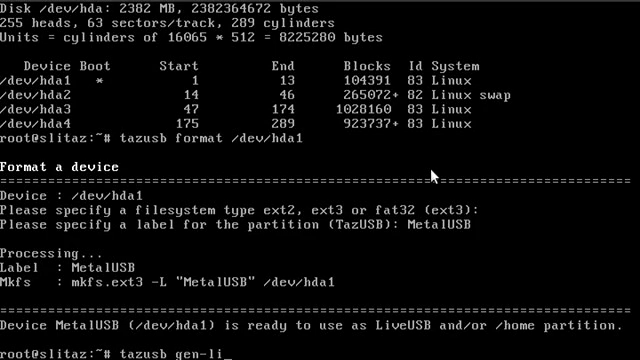
{"action": "type", "text": "ne"}
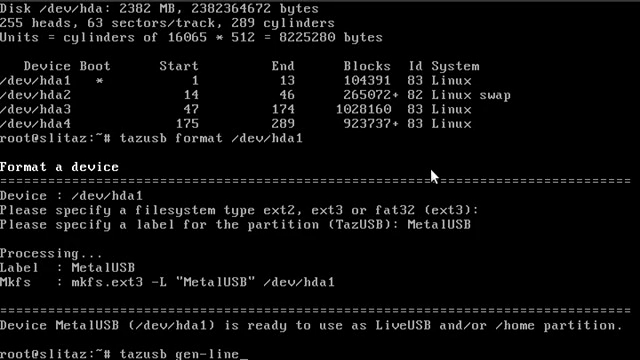
{"action": "type", "text": "usb"}
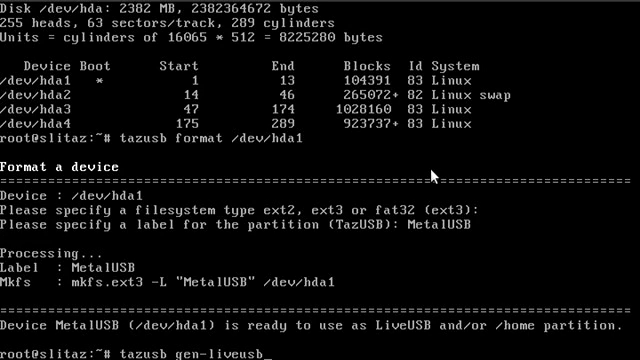
{"action": "type", "text": "/d"}
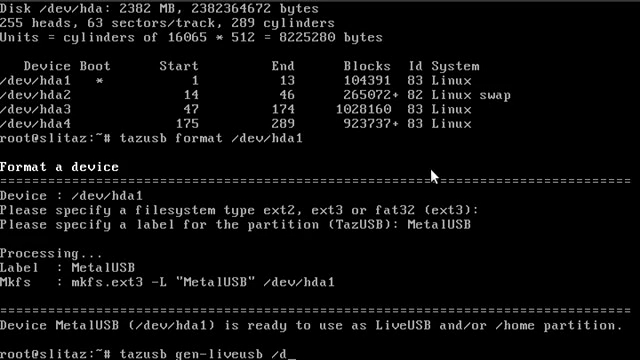
{"action": "type", "text": "/dev/"}
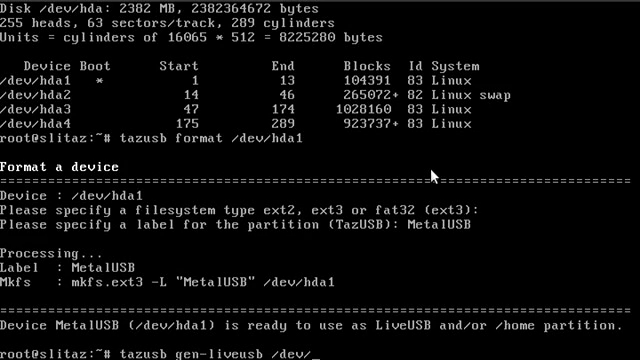
{"action": "type", "text": "hda1"}
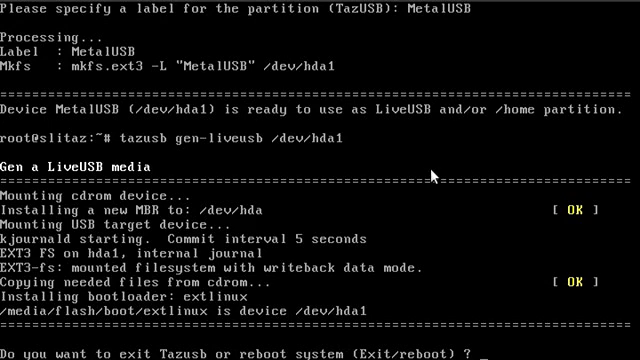
{"action": "type", "text": "reboot"}
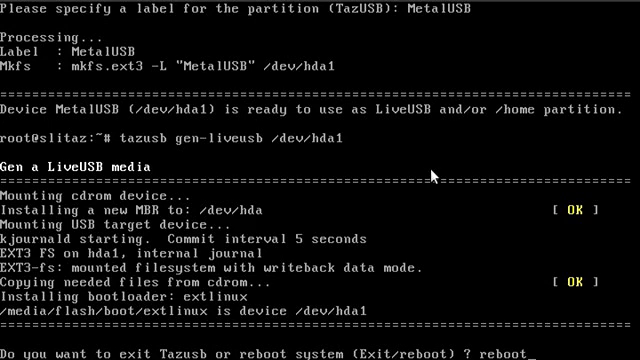
- Confirm the reboot so the machine restarts into the SliTaz LiveUSB boot screen
{"action": "key", "text": "Return"}
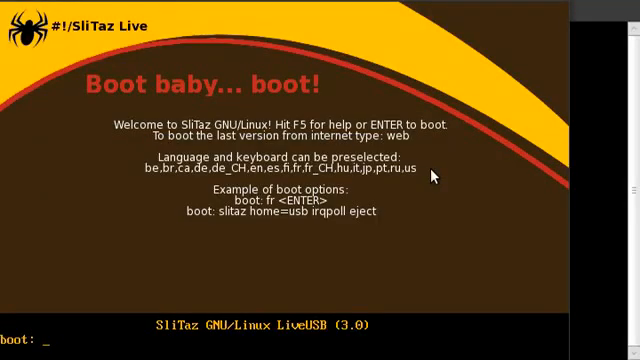
- Boot the LiveUSB with defaults, accepting English locale and USA keymap
{"action": "key", "text": "enter"}
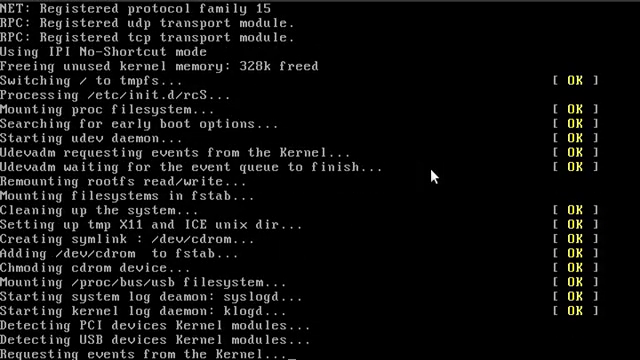
{"action": "scroll", "scroll_direction": "down", "scroll_amount": 3}
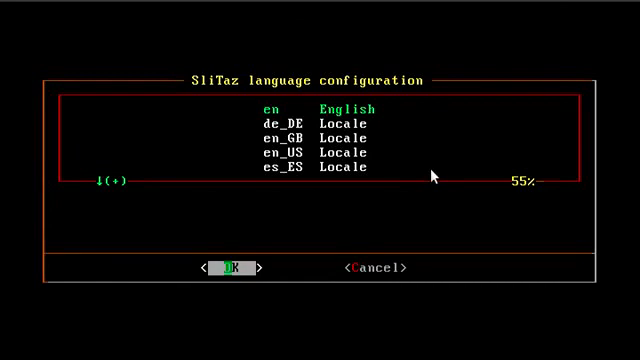
{"action": "left_click", "coordinate": [232, 268]}
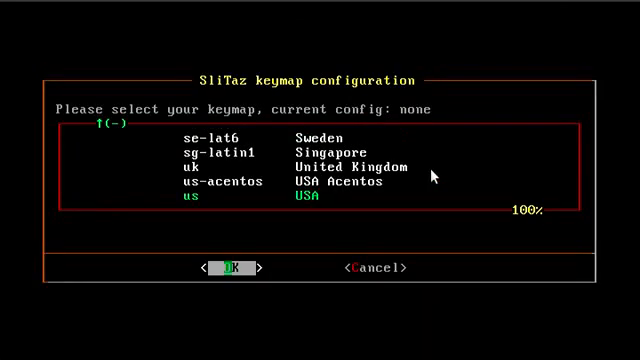
{"action": "left_click", "coordinate": [232, 268]}
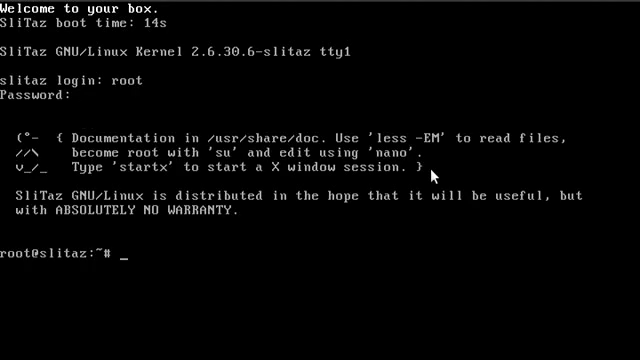
- Refresh the package list with tazpkg recharge
{"action": "type", "text": "tazpkg"}
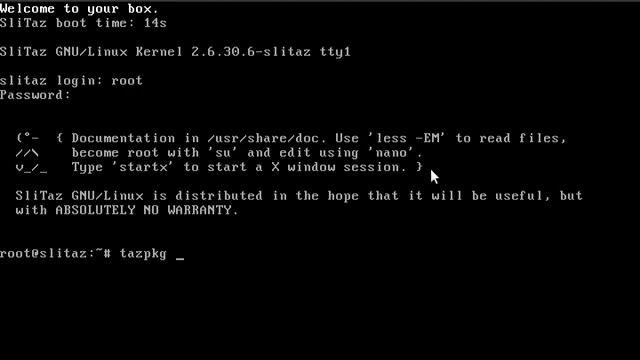
{"action": "type", "text": "recharge"}
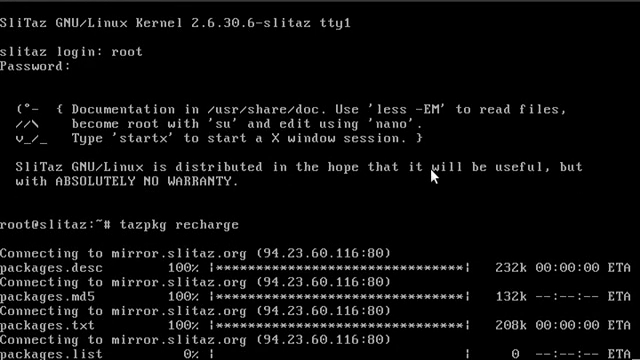
{"action": "scroll", "scroll_direction": "down", "scroll_amount": 3}
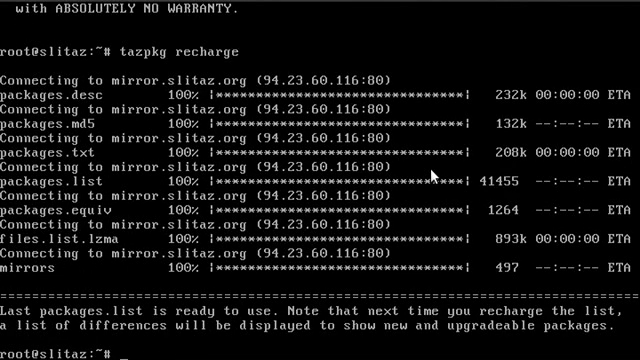
- Install nmap 4.76 with its dependencies via tazpkg get-install nmap
{"action": "type", "text": "tazpkg get-install nmap"}
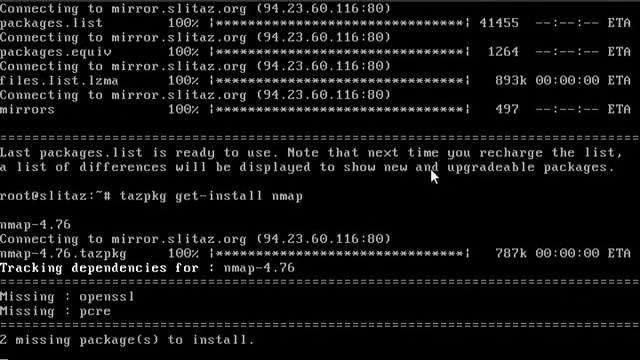
{"action": "scroll", "scroll_direction": "down", "scroll_amount": 3}
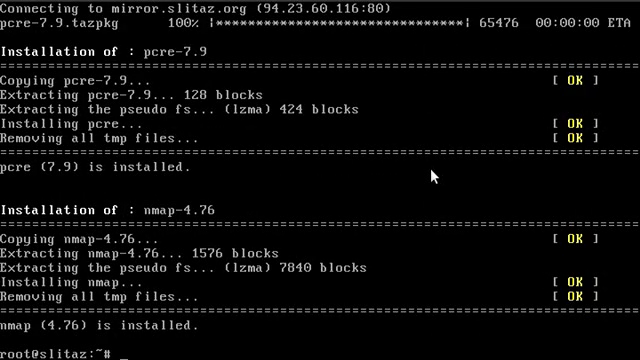
{"action": "type", "text": "nmap loc"}
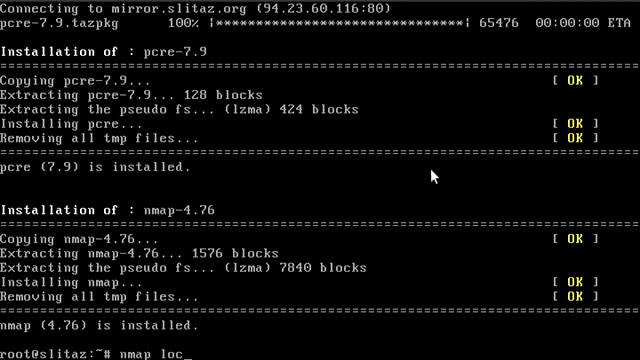
- Scan localhost with nmap, reporting all 1000 scanned ports closed
{"action": "type", "text": "alhost"}
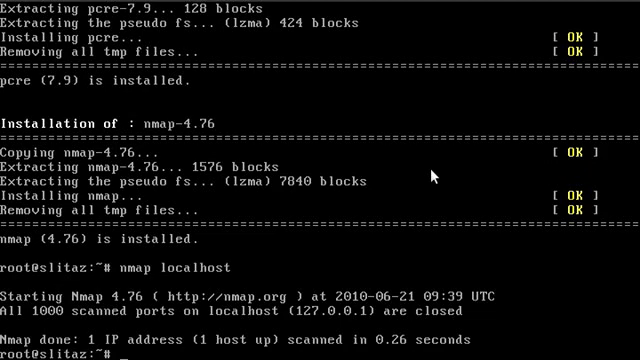
{"action": "type", "text": "tazusb write"}
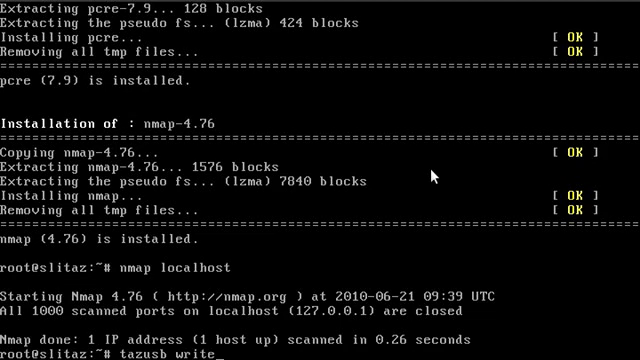
- Save the running filesystem to a gzip-compressed rootfs.gz with tazusb writefs gzip
{"action": "type", "text": "fs"}
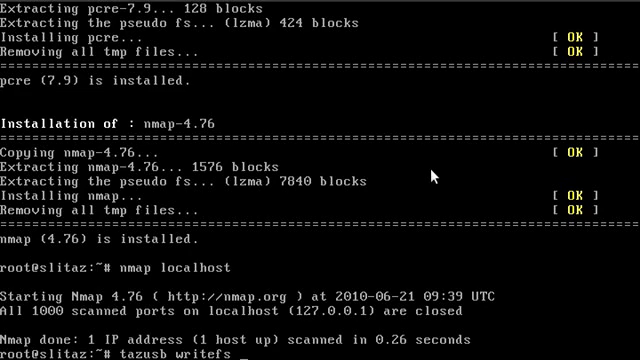
{"action": "type", "text": "gzip"}
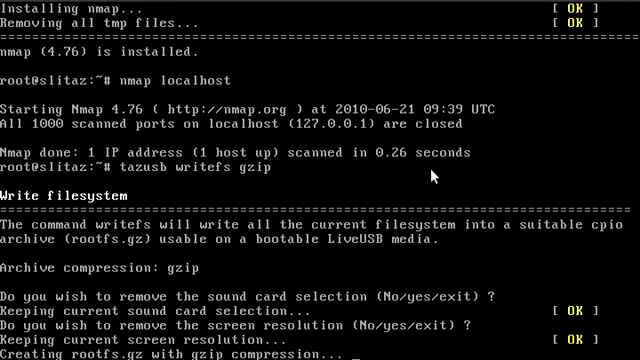
{"action": "scroll", "scroll_direction": "down", "scroll_amount": 3}
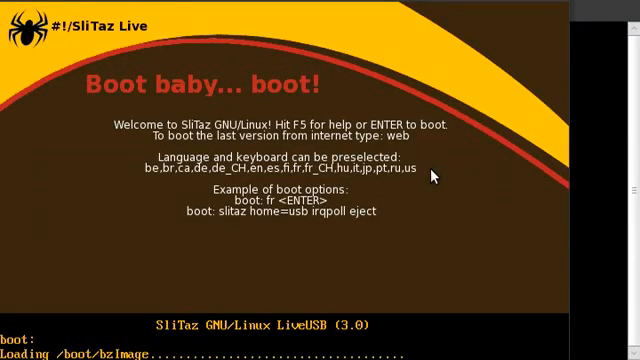
- Boot the saved LiveUSB with default options and reach the login prompt
{"action": "key", "text": "Return"}
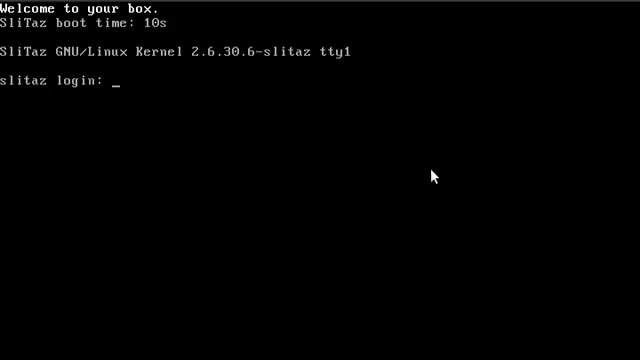
- Log in as root and scan localhost with nmap to confirm it survived the reboot
{"action": "type", "text": "root"}
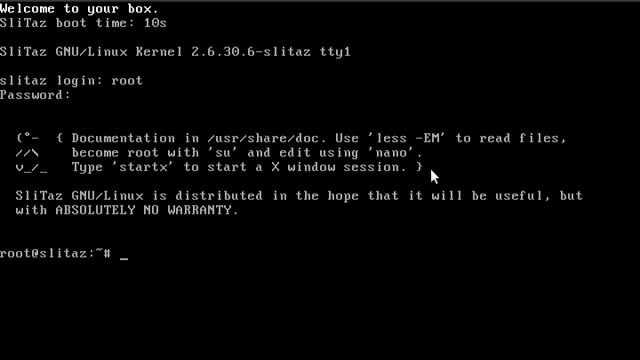
{"action": "type", "text": "nmap"}
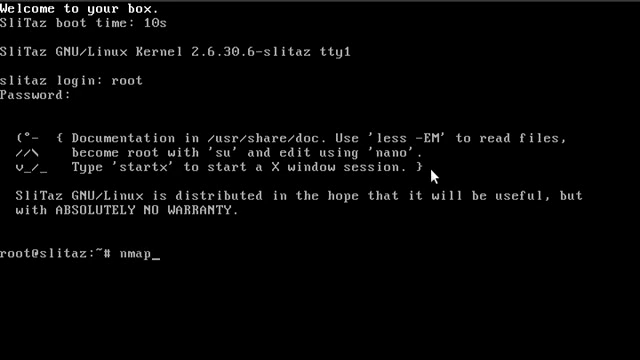
{"action": "type", "text": "localhost"}
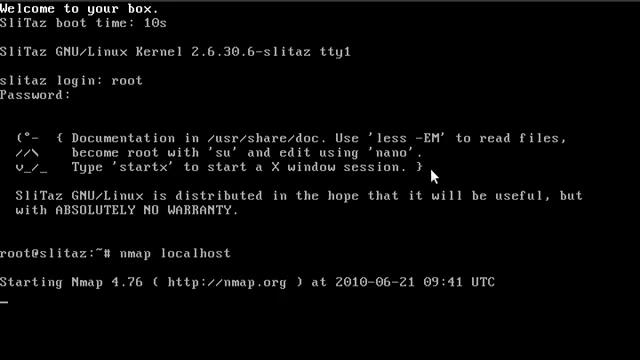